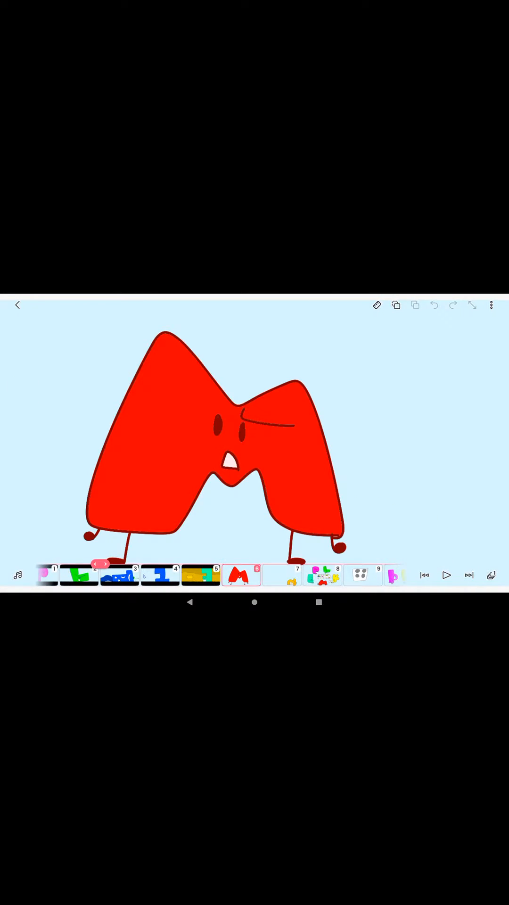
# Jump from the red M frame to frame 17 with the purple G character.
pyautogui.click(376, 305)
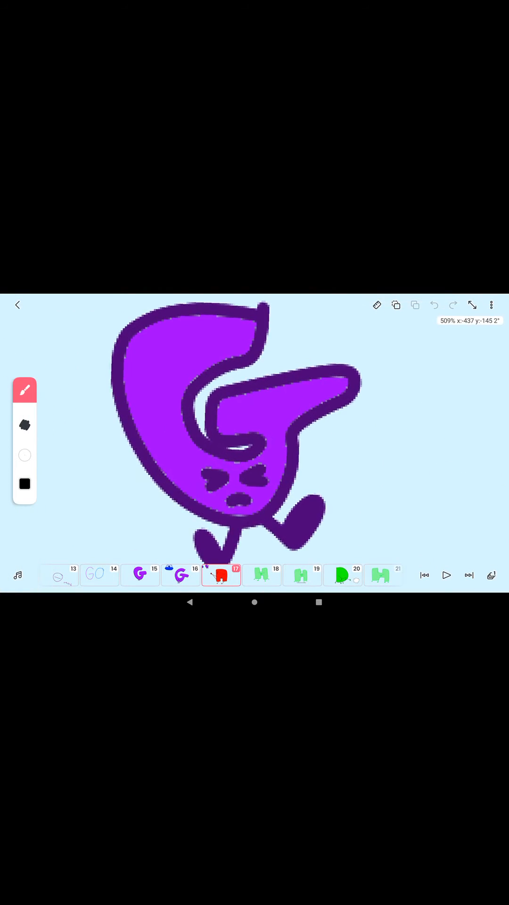
# Select frame 26 showing the angry blue J with sharp teeth.
pyautogui.click(473, 305)
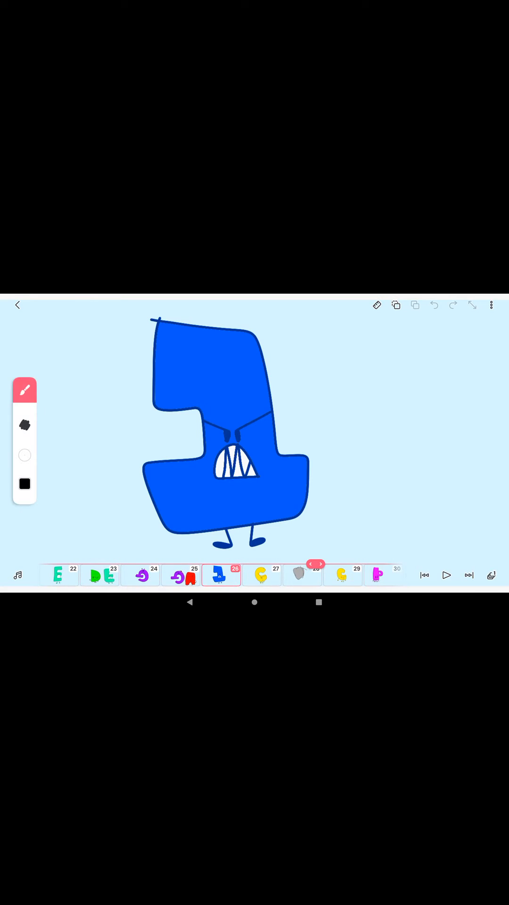
# Select frame 31 showing the D-through-Q letter lineup with tally marks.
pyautogui.click(314, 564)
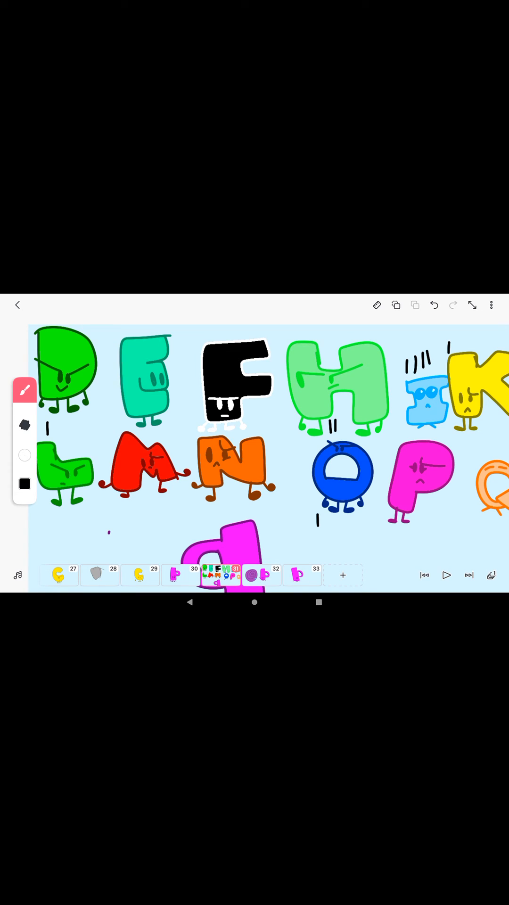
# Pan the lineup and cross the four tally marks above the light blue I.
pyautogui.moveTo(45, 520); pyautogui.dragTo(45, 537)
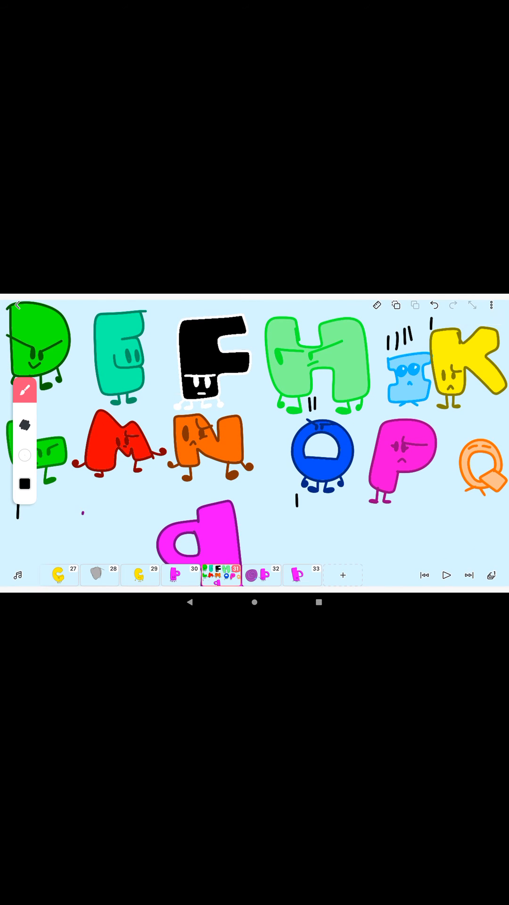
pyautogui.moveTo(378, 347); pyautogui.dragTo(422, 332)
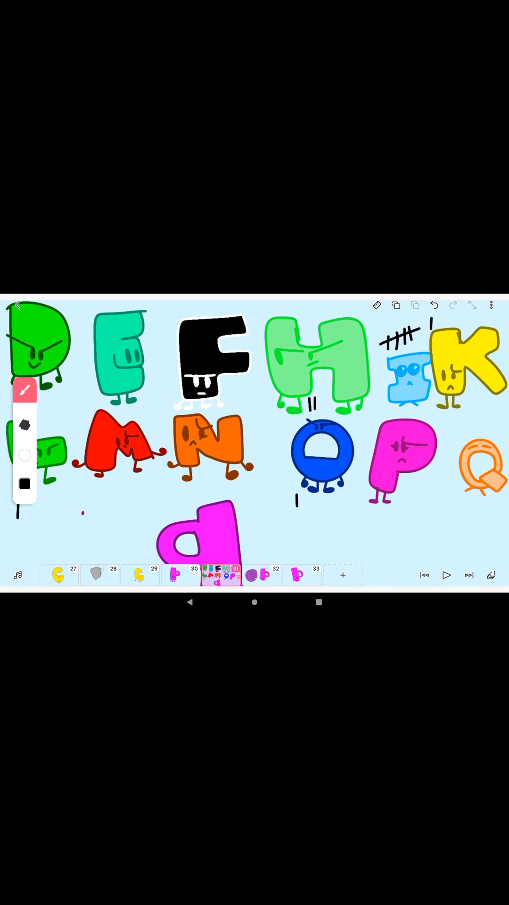